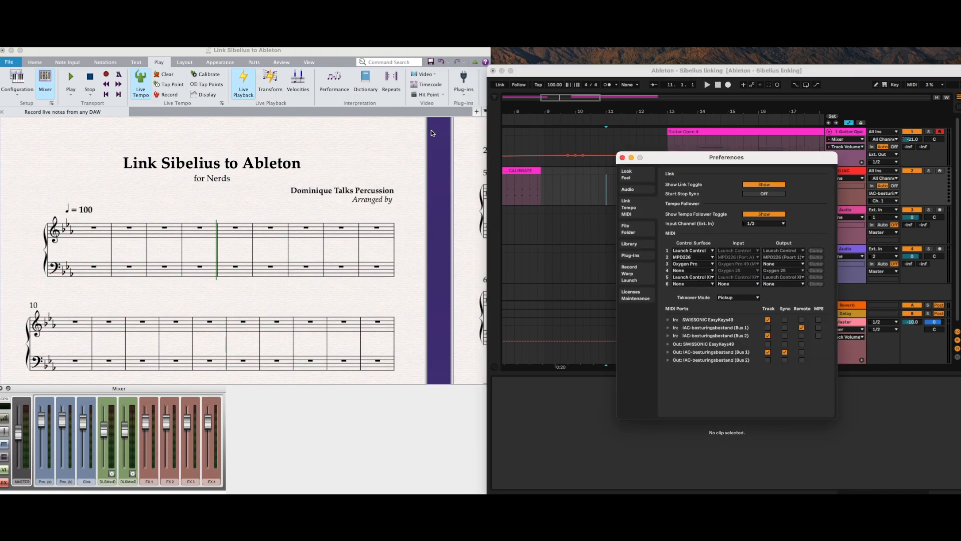
Close Ableton's Link/Tempo/MIDI preferences after checking the IAC bus ports
{"action": "left_click", "coordinate": [621, 157]}
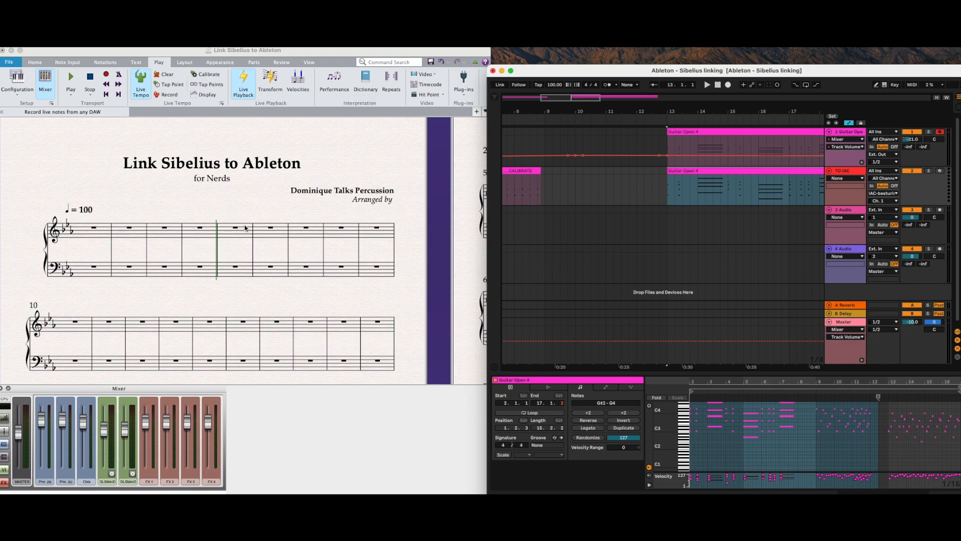
{"action": "mouse_move", "coordinate": [627, 217]}
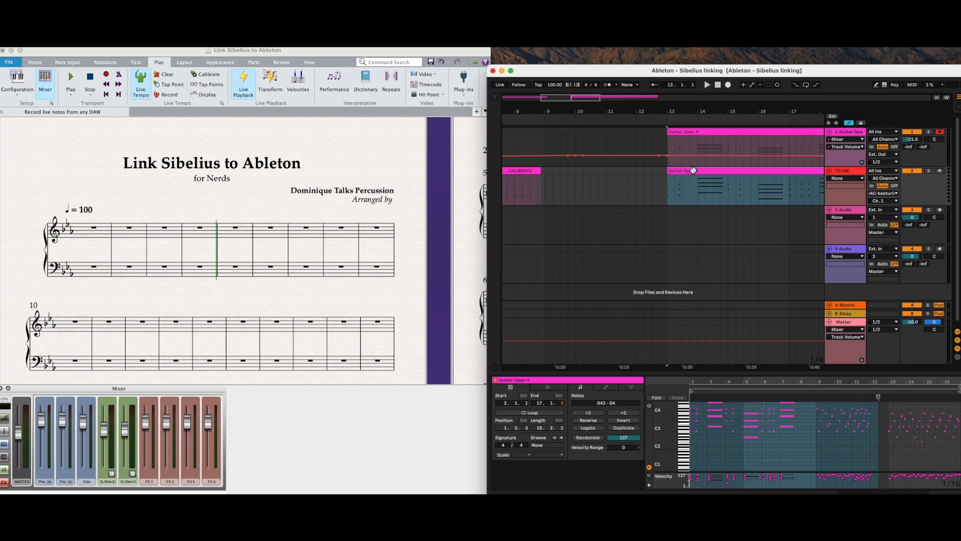
{"action": "mouse_move", "coordinate": [733, 167]}
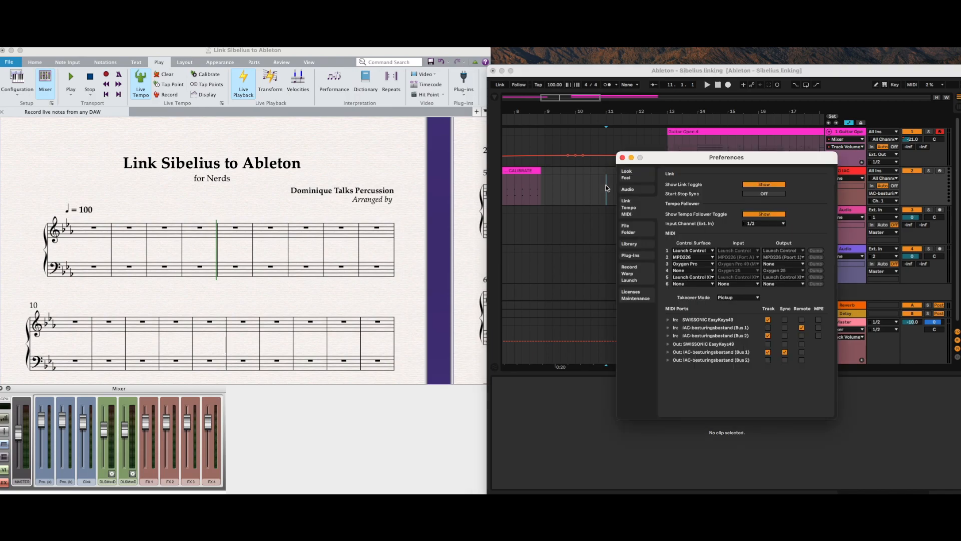
{"action": "mouse_move", "coordinate": [690, 333]}
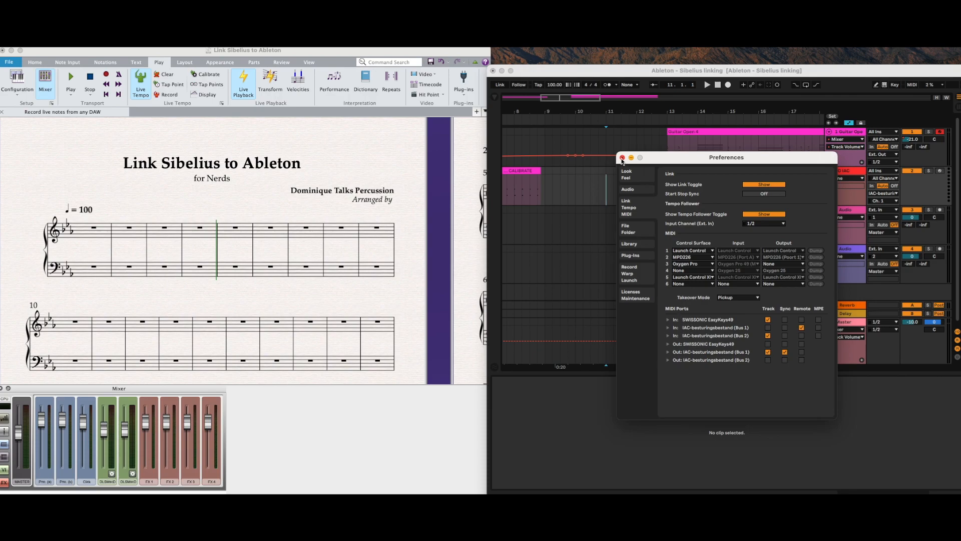
{"action": "left_click", "coordinate": [622, 158]}
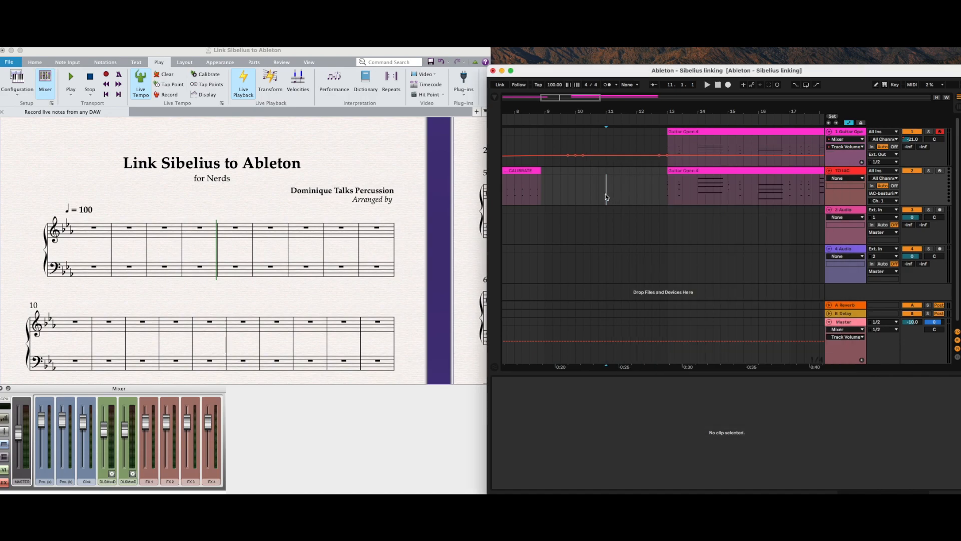
{"action": "mouse_move", "coordinate": [614, 196]}
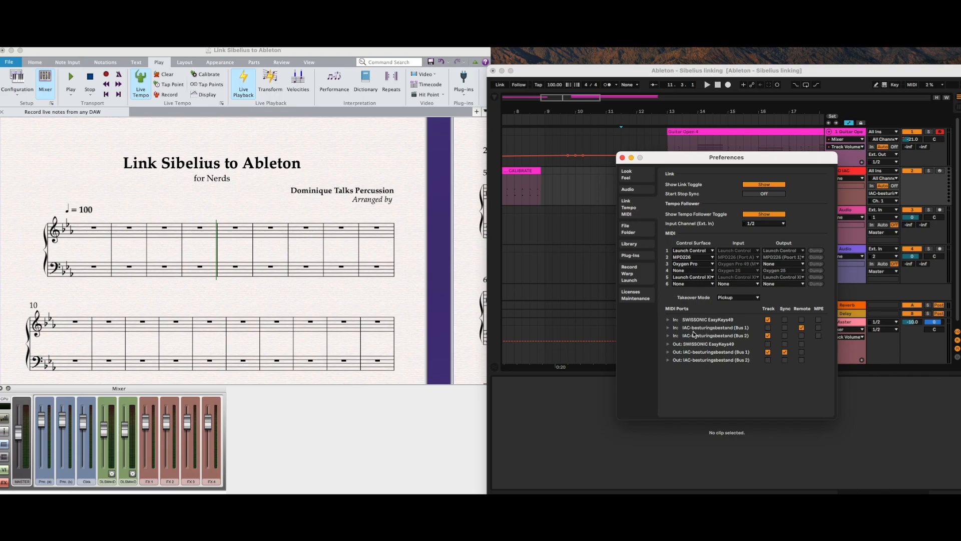
{"action": "mouse_move", "coordinate": [678, 359]}
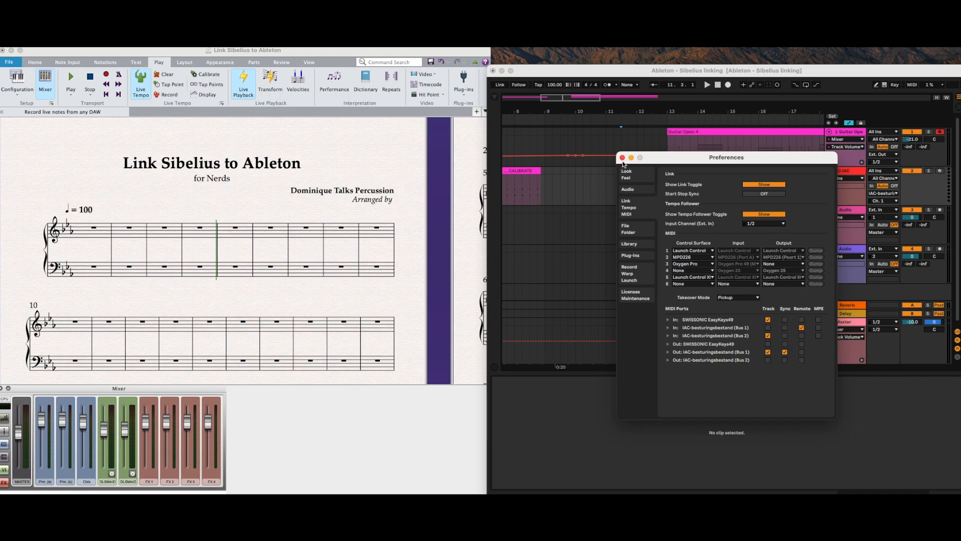
Route the TO IAC track's MIDI To output to IAC-besturingsbestand (Bus 1)
{"action": "left_click", "coordinate": [621, 158]}
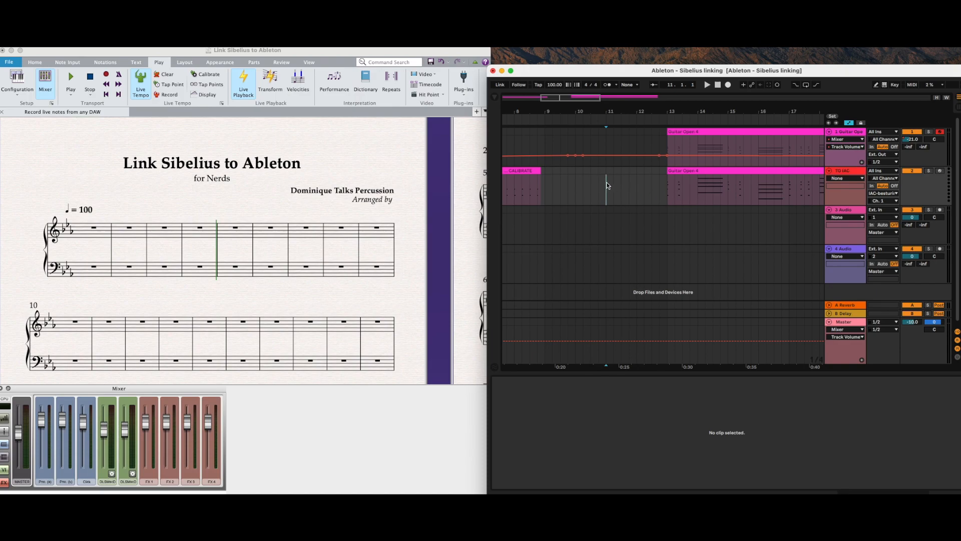
{"action": "mouse_move", "coordinate": [639, 191]}
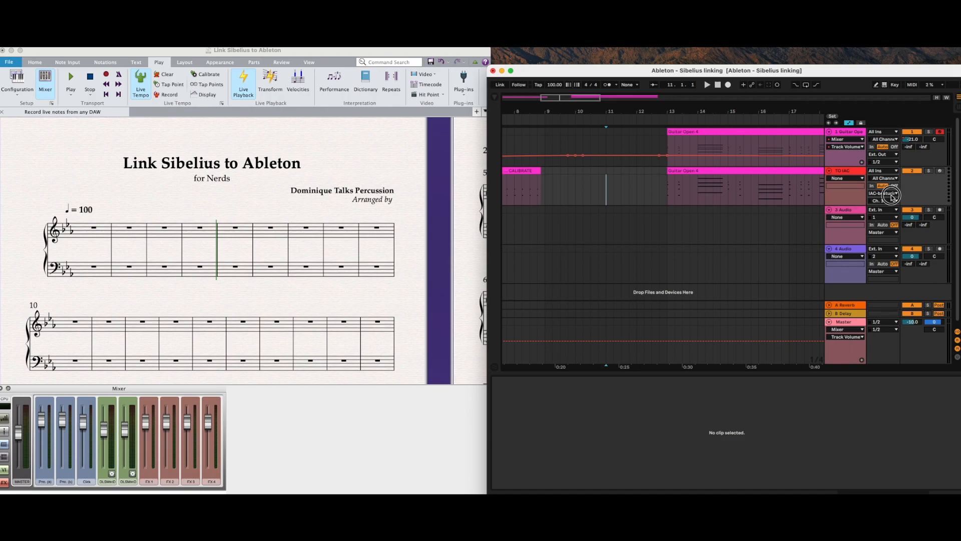
{"action": "left_click", "coordinate": [883, 193]}
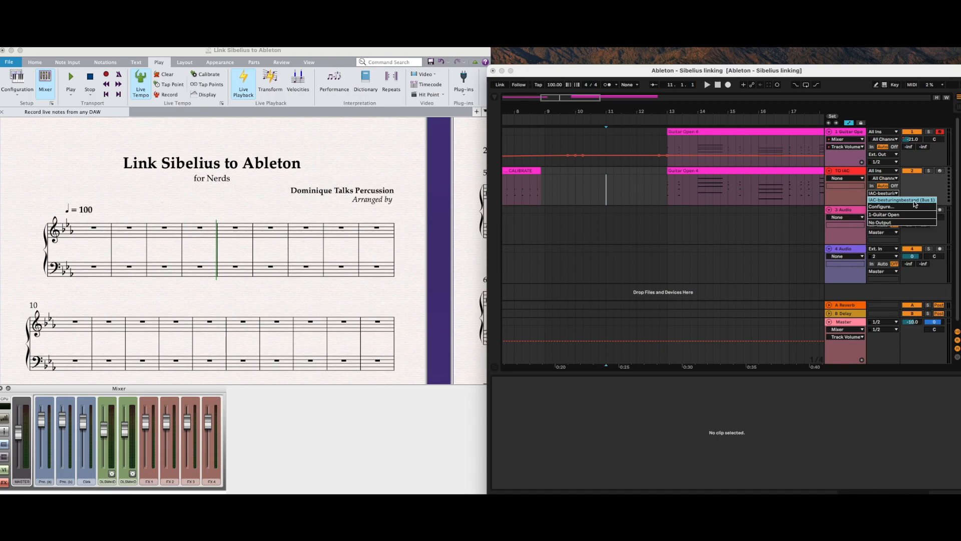
{"action": "left_click", "coordinate": [883, 200]}
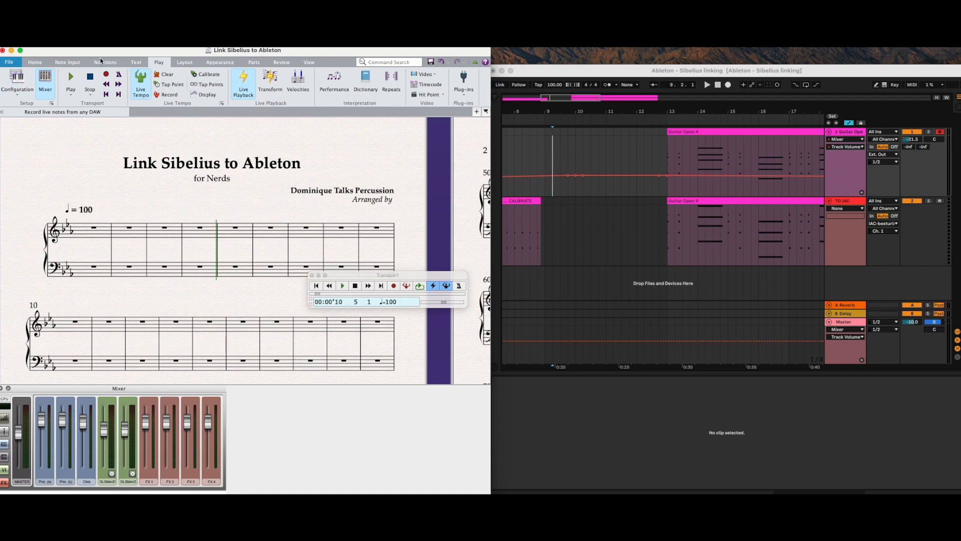
Show the Note Input commands to reach the input device and Flexi-time settings
{"action": "left_click", "coordinate": [67, 62]}
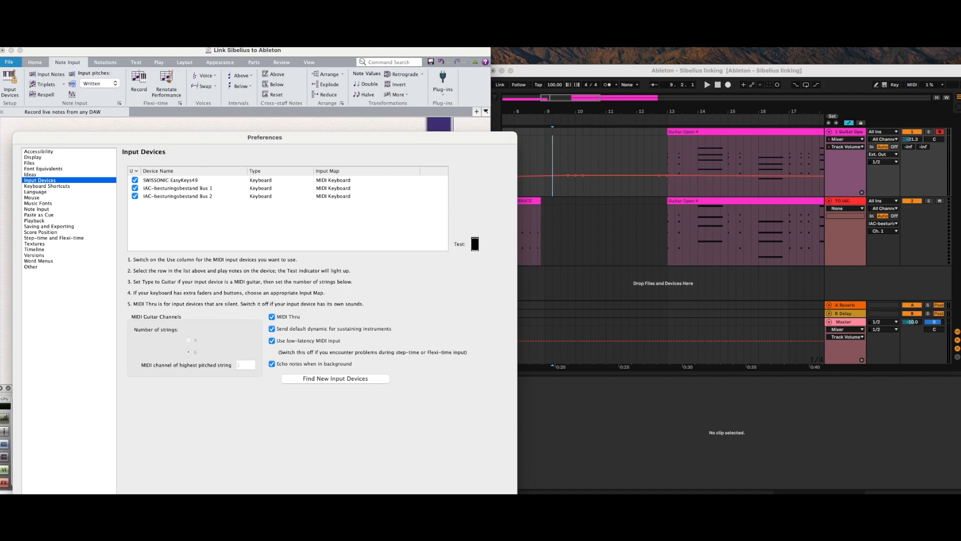
{"action": "mouse_move", "coordinate": [200, 218]}
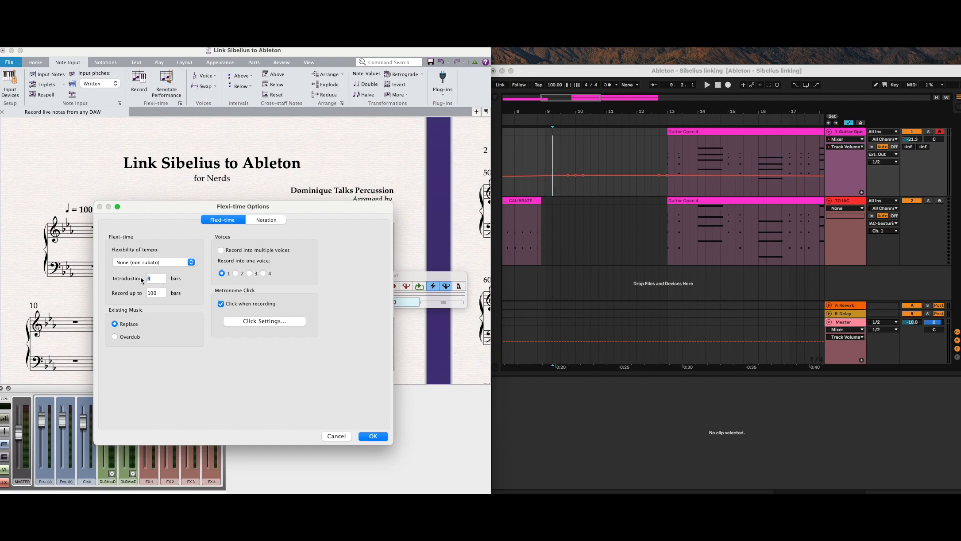
Set the Flexi-time Introduction to 1 bar instead of 4
{"action": "type", "text": "1"}
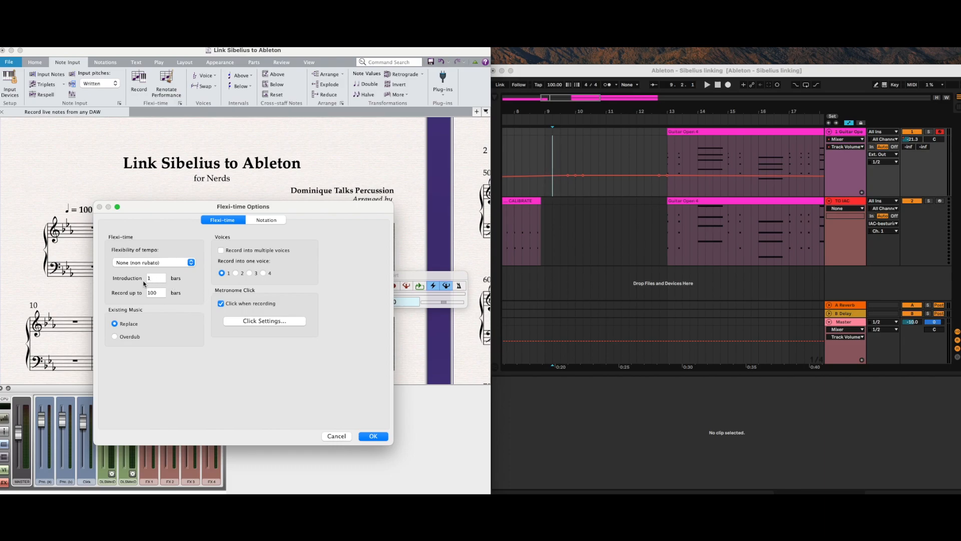
{"action": "mouse_move", "coordinate": [193, 282]}
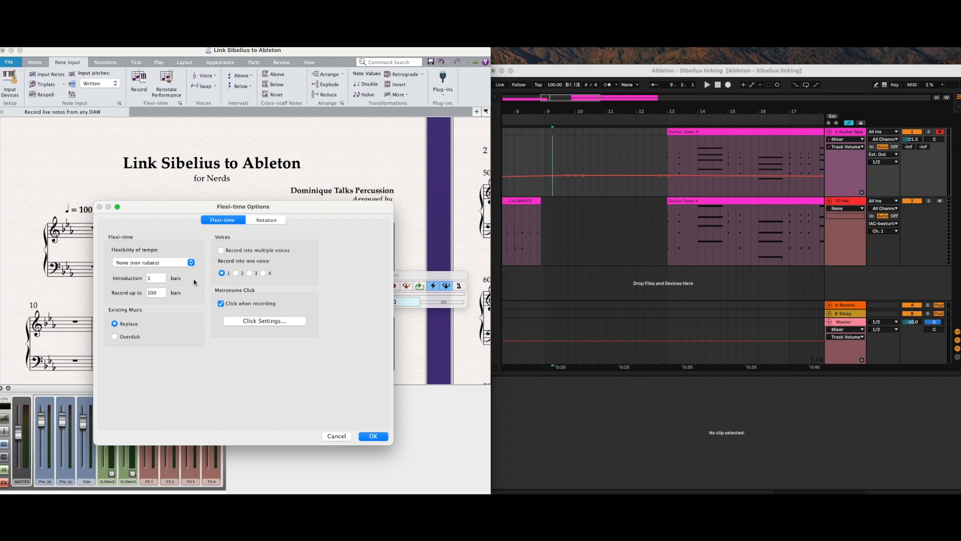
{"action": "mouse_move", "coordinate": [249, 230]}
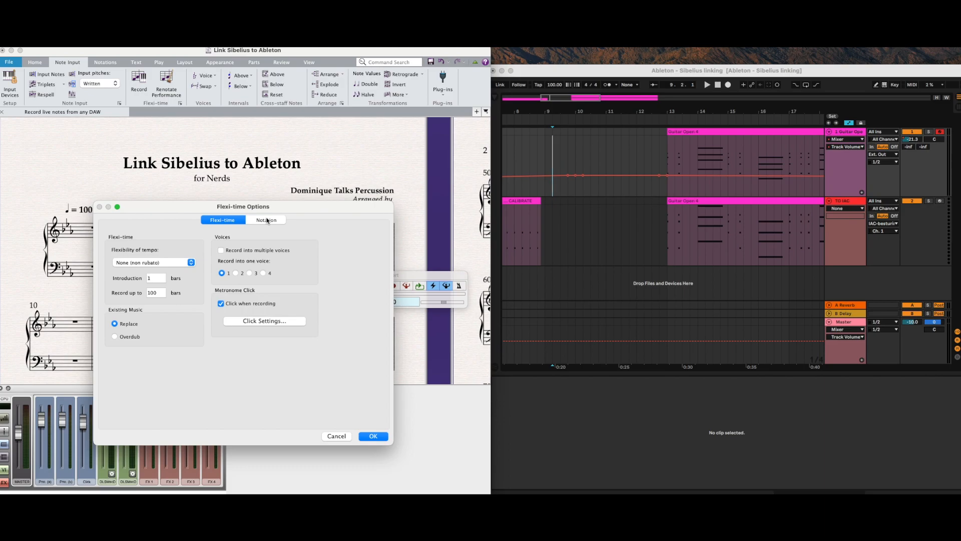
View the Flexi-time Notation settings for rhythm adjustment, staccato and tuplets
{"action": "left_click", "coordinate": [266, 219]}
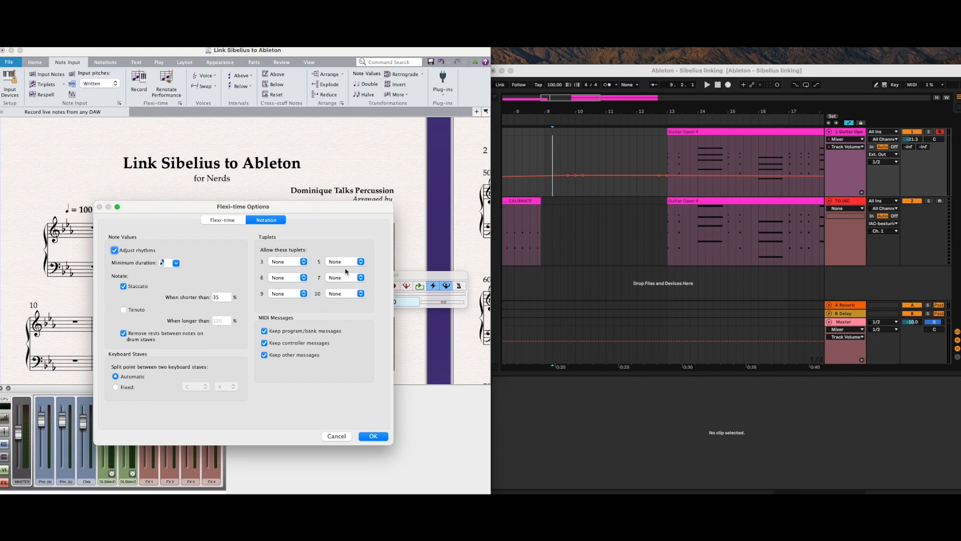
{"action": "mouse_move", "coordinate": [349, 283]}
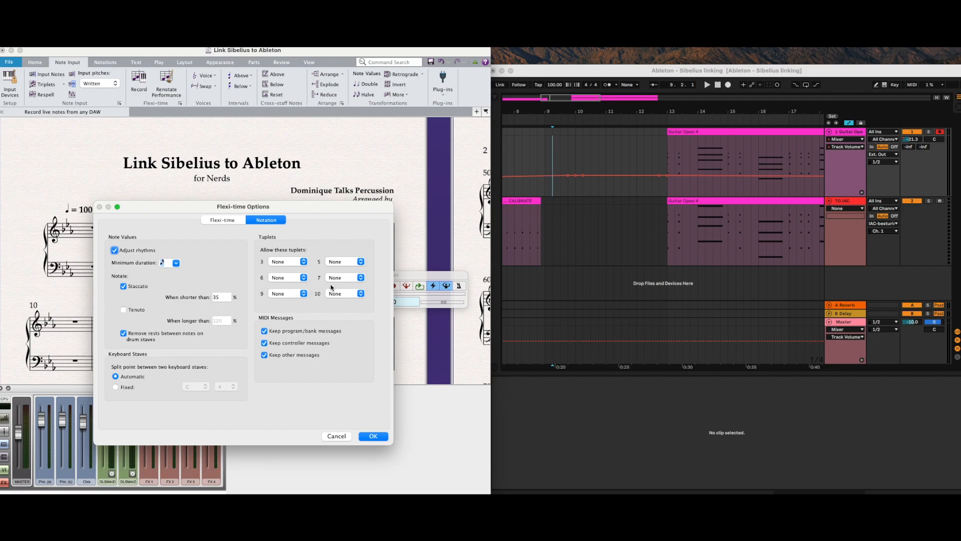
{"action": "mouse_move", "coordinate": [305, 312]}
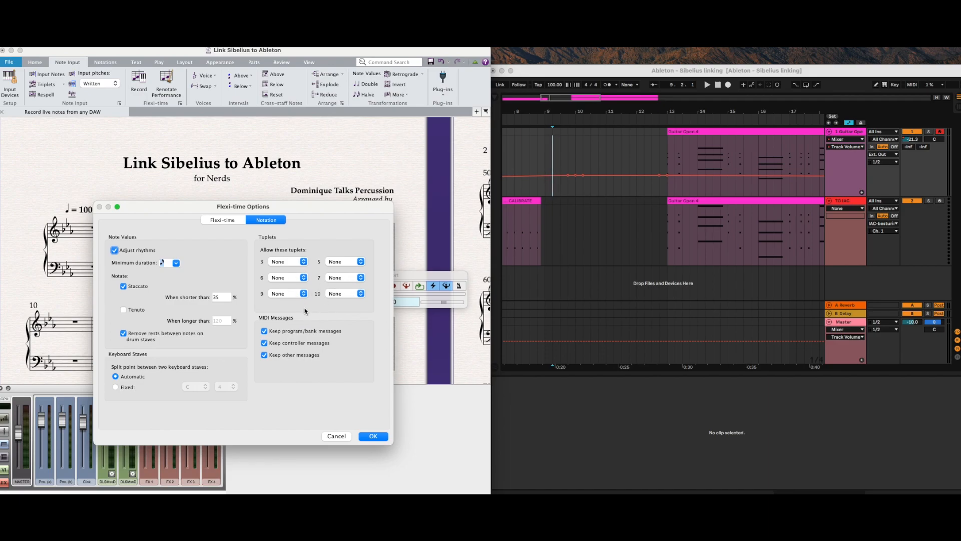
{"action": "mouse_move", "coordinate": [343, 279]}
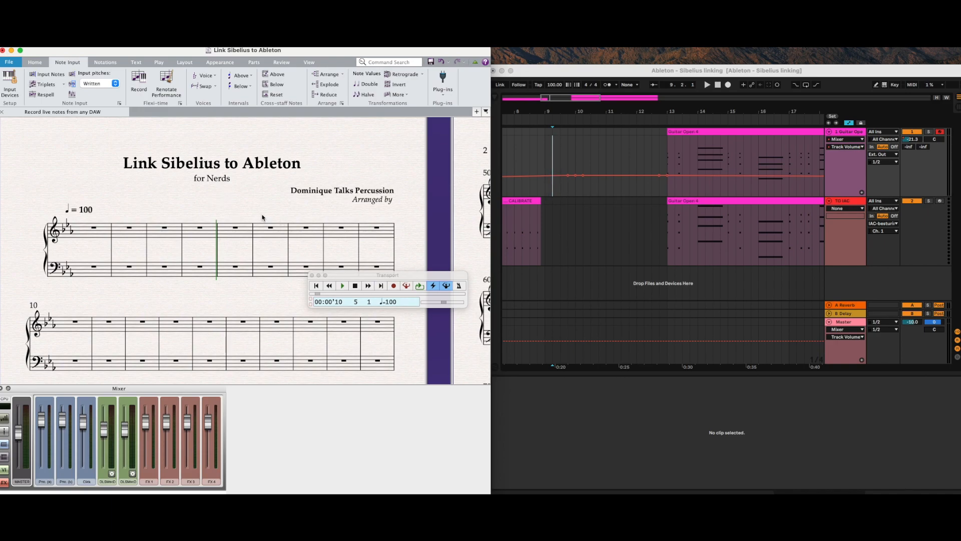
Stop playback, rewind to 00:00'00 bar 1, and show the Play commands
{"action": "left_click_drag", "start_coordinate": [387, 274], "coordinate": [337, 272]}
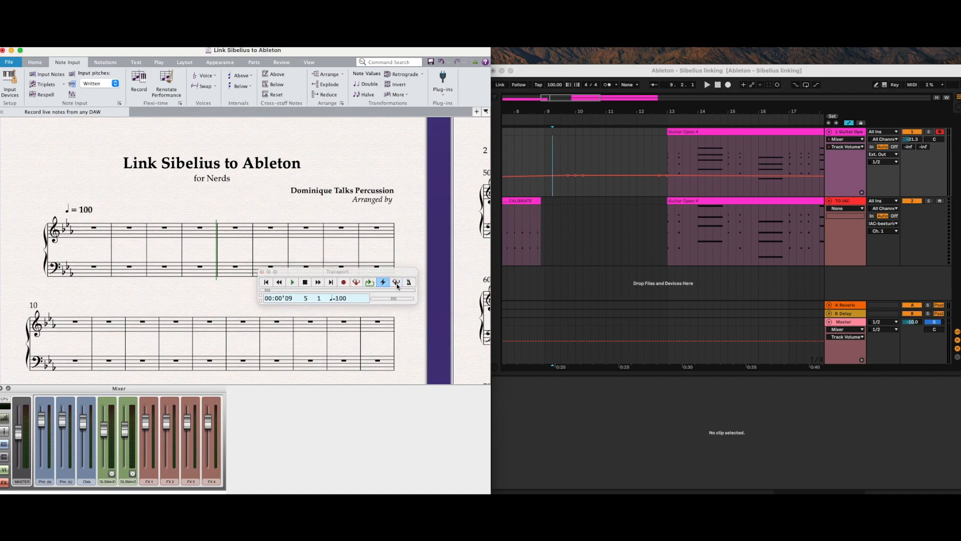
{"action": "left_click", "coordinate": [397, 283]}
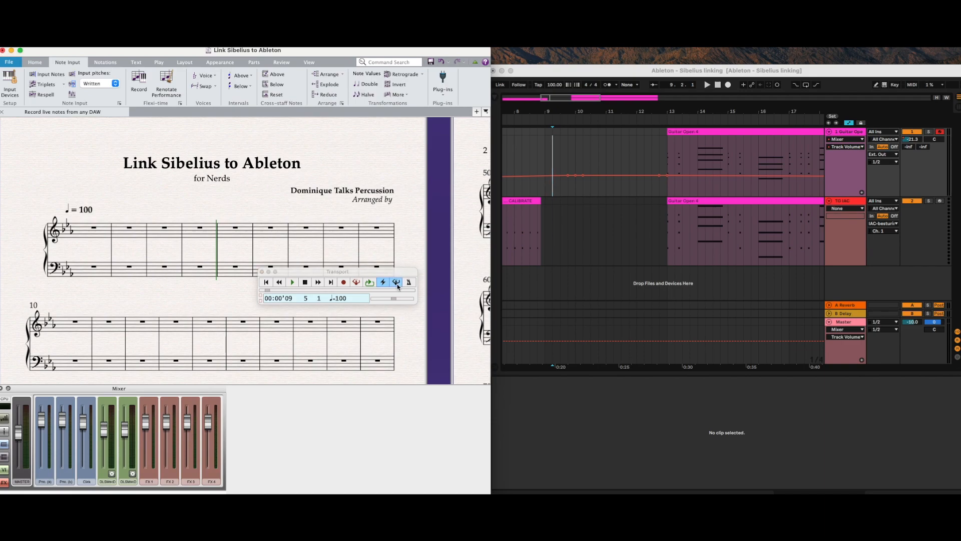
{"action": "left_click", "coordinate": [135, 62]}
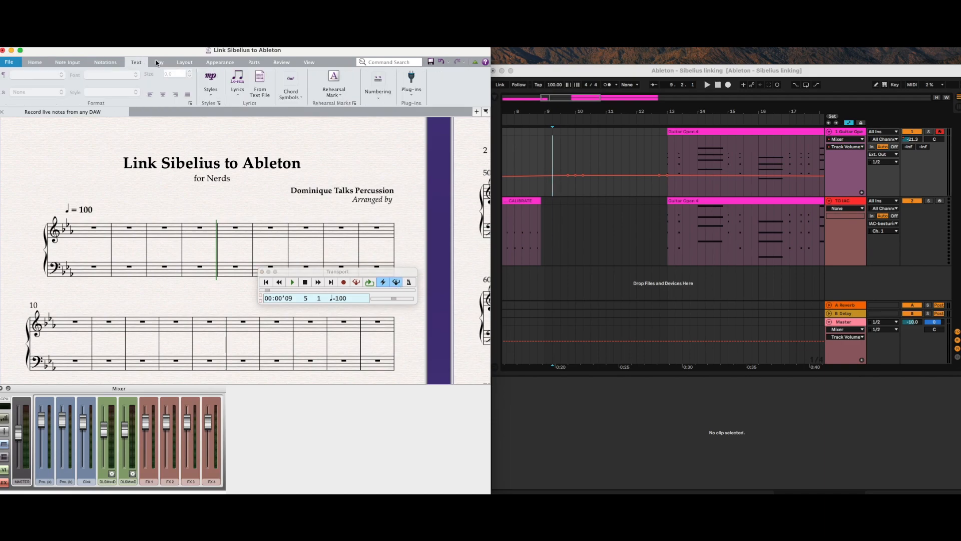
{"action": "left_click", "coordinate": [158, 62]}
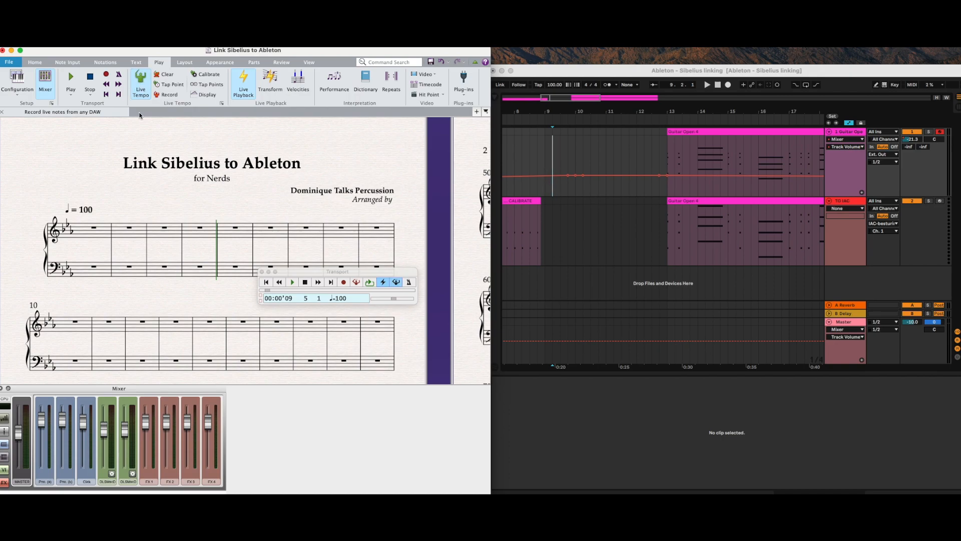
{"action": "mouse_move", "coordinate": [118, 231]}
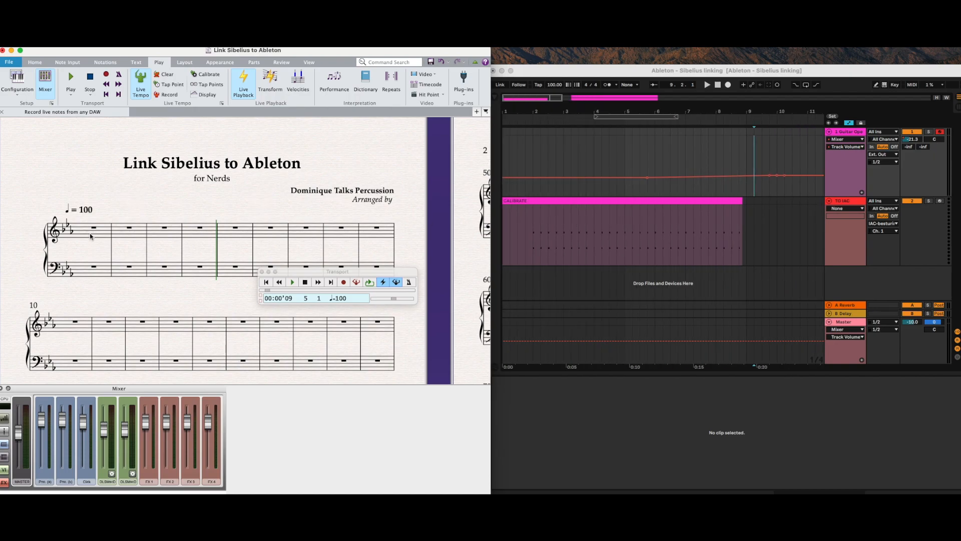
{"action": "mouse_move", "coordinate": [129, 106]}
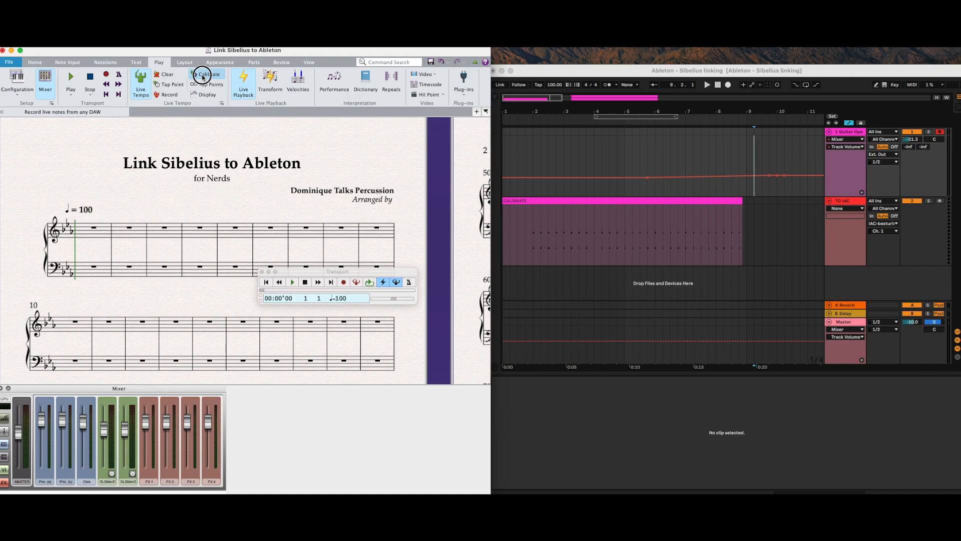
Start Live Tempo calibration with the MIDI keyboard chosen as input device
{"action": "left_click", "coordinate": [207, 73]}
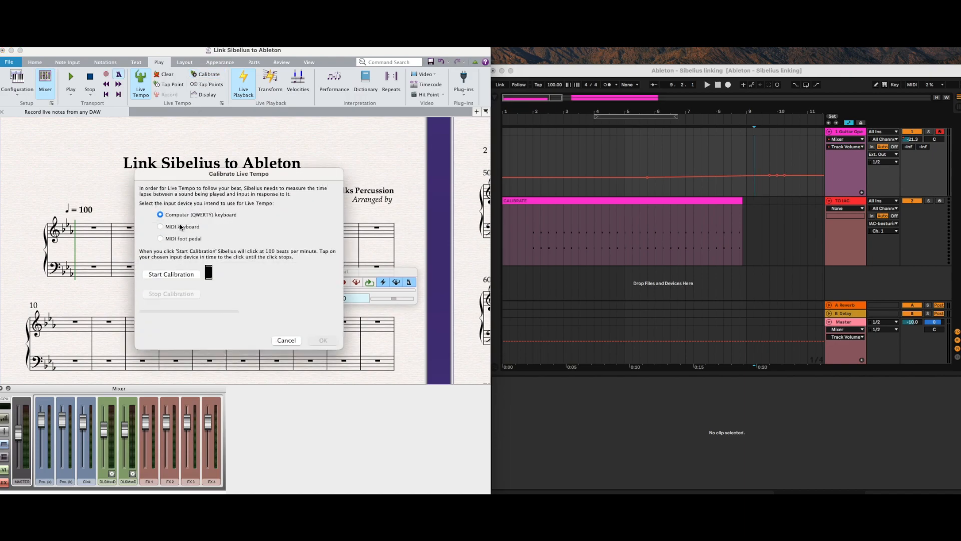
{"action": "left_click", "coordinate": [160, 227]}
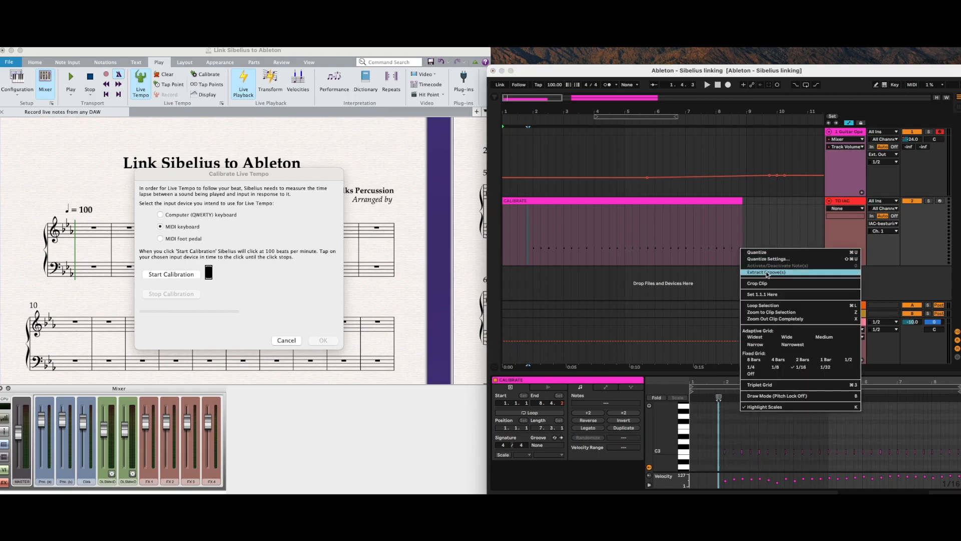
Quantize the CALIBRATE clip to 1/4 notes at 100% amount
{"action": "left_click", "coordinate": [768, 259]}
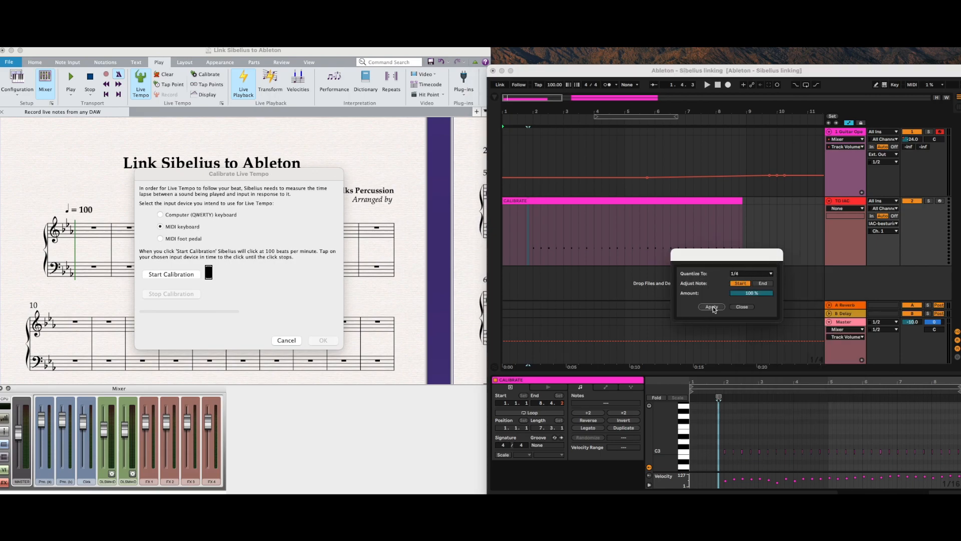
{"action": "left_click", "coordinate": [711, 307]}
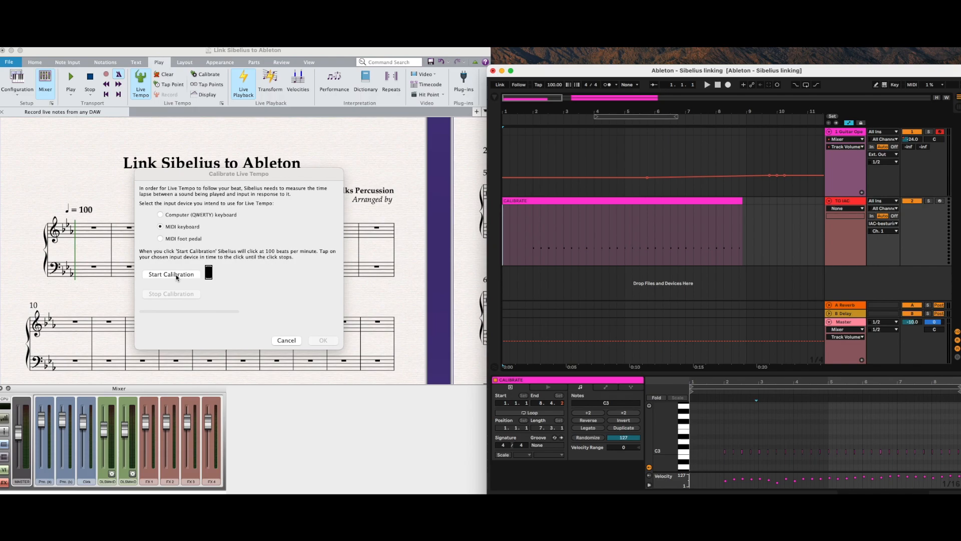
Run the calibration against the CALIBRATE clip and accept the 26 ms latency
{"action": "left_click", "coordinate": [172, 274]}
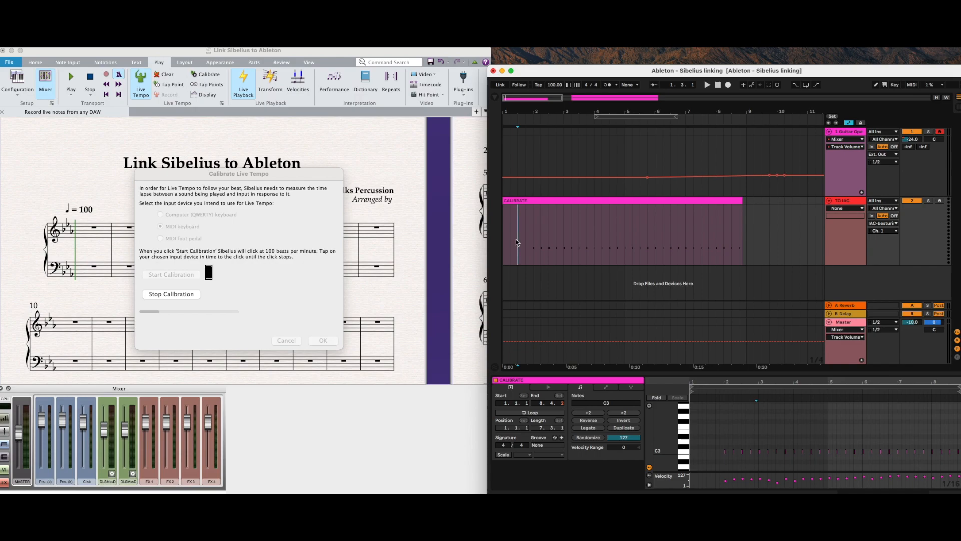
{"action": "left_click", "coordinate": [706, 84]}
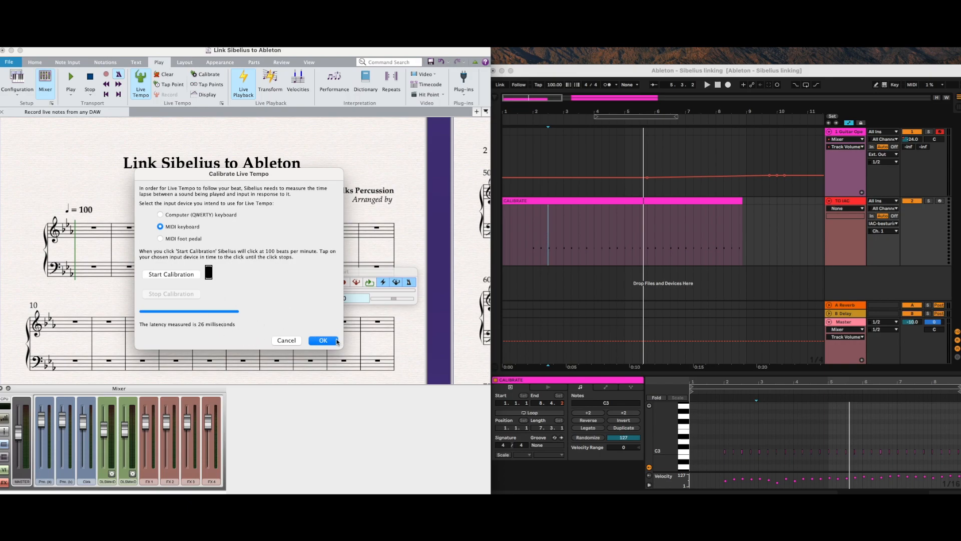
{"action": "left_click", "coordinate": [322, 340]}
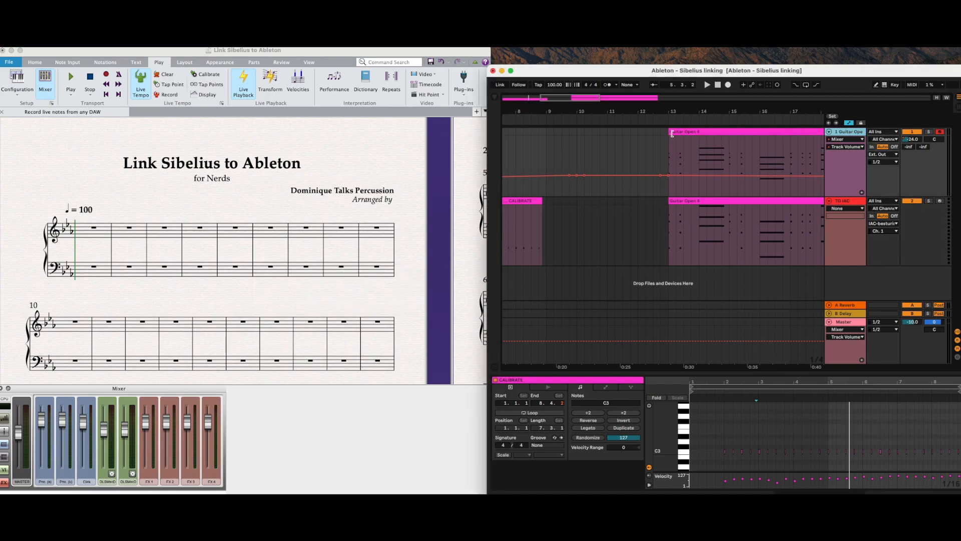
Place Ableton's insert marker just before bar 13 and open Sibelius's transport panel
{"action": "left_click", "coordinate": [746, 131]}
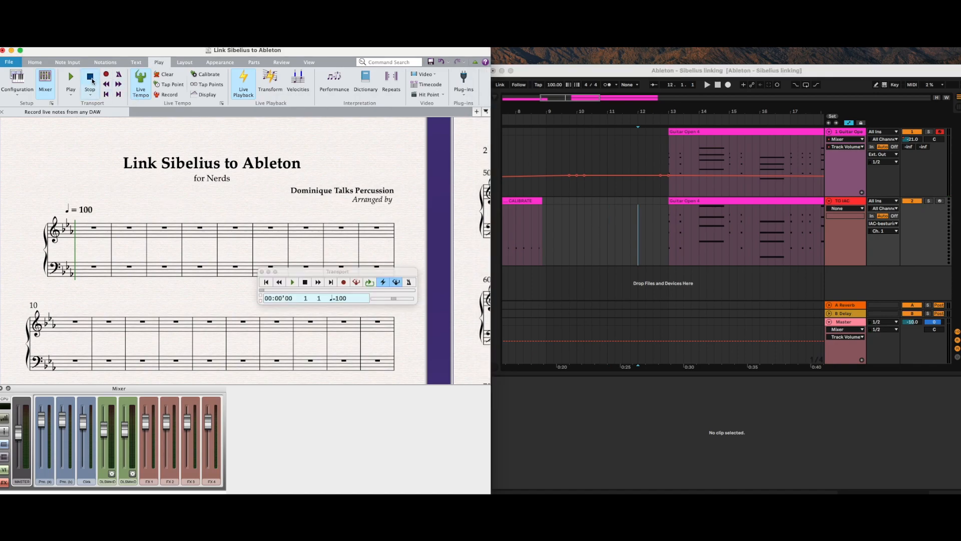
{"action": "left_click", "coordinate": [70, 84]}
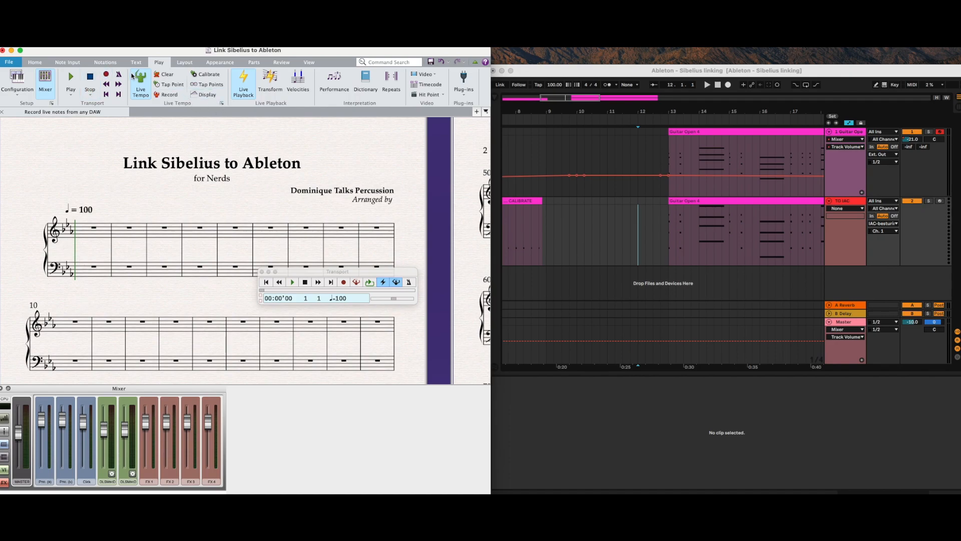
{"action": "mouse_move", "coordinate": [116, 148]}
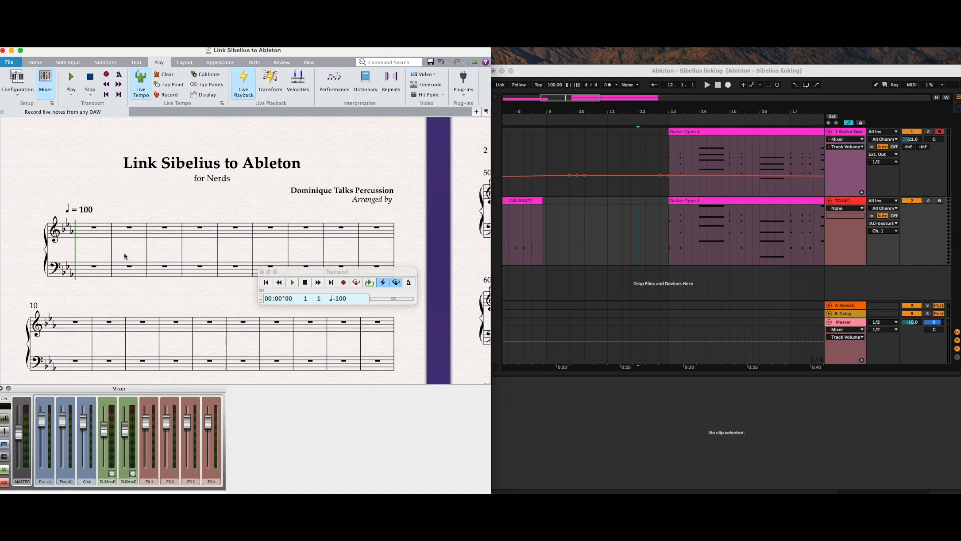
{"action": "mouse_move", "coordinate": [105, 77]}
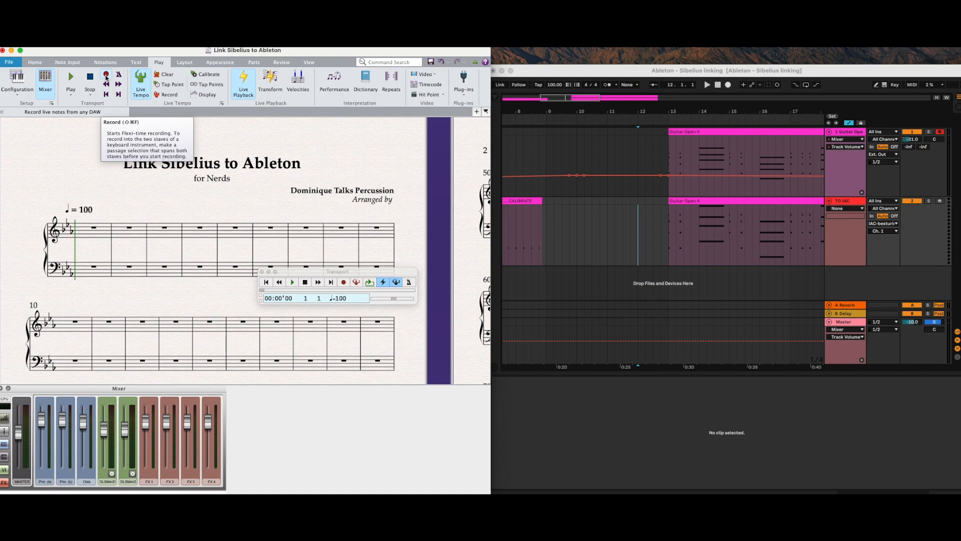
{"action": "mouse_move", "coordinate": [586, 146]}
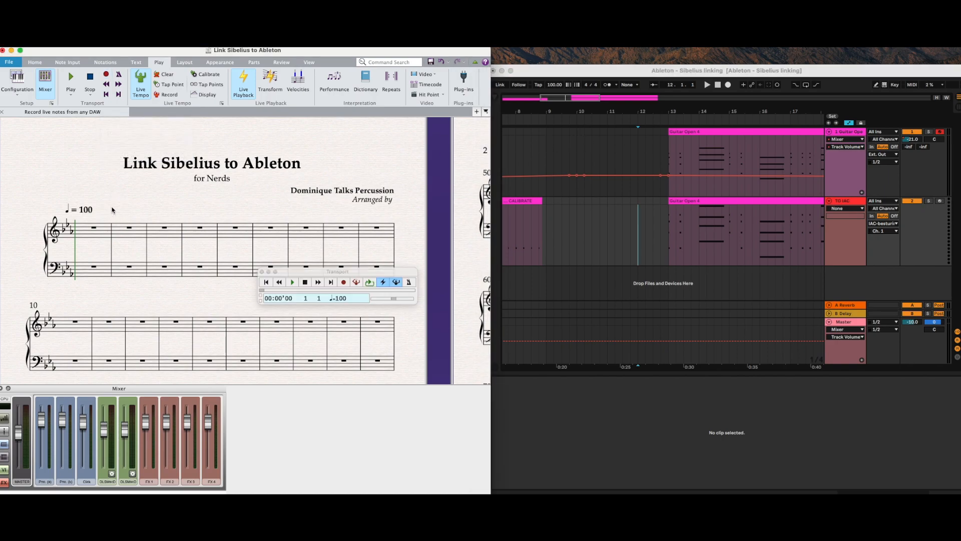
{"action": "left_click", "coordinate": [83, 209]}
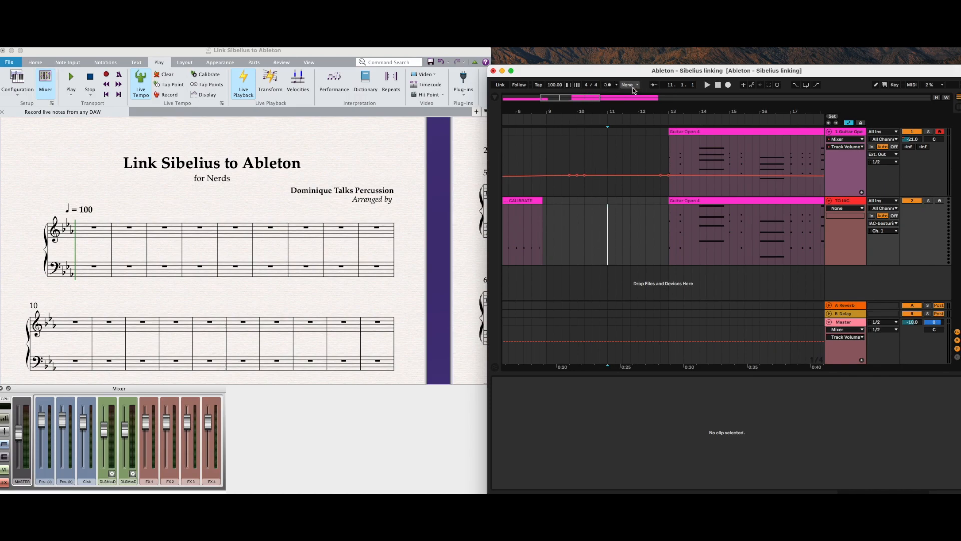
{"action": "left_click", "coordinate": [628, 84]}
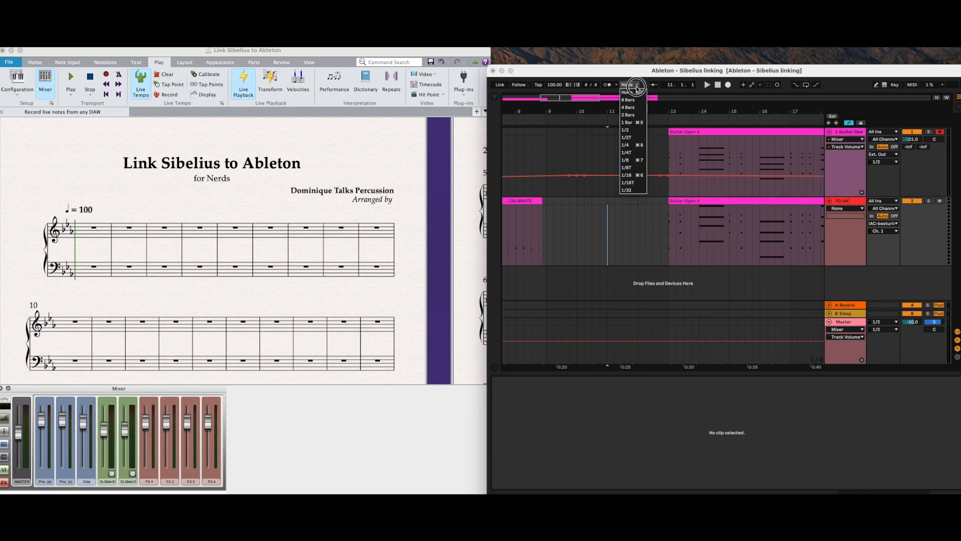
{"action": "left_click", "coordinate": [628, 92]}
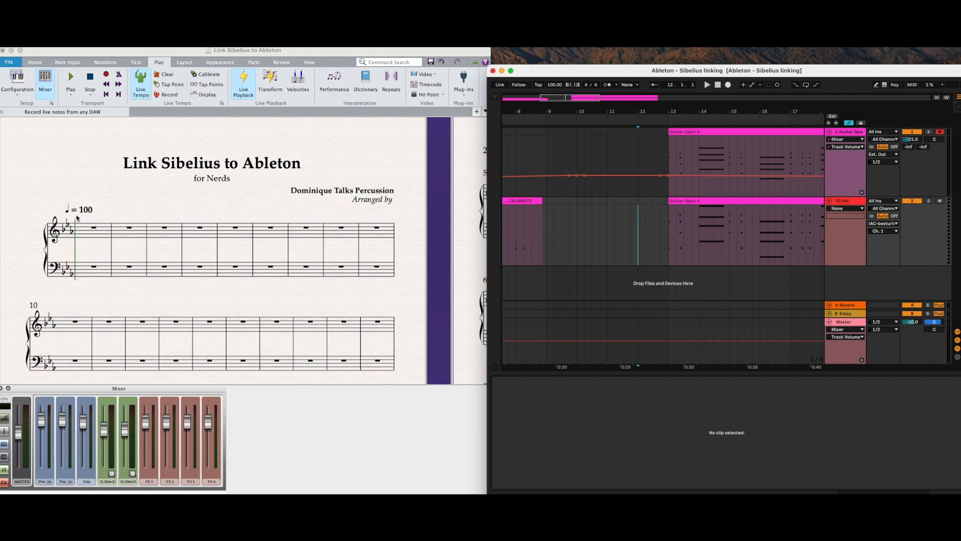
{"action": "left_click", "coordinate": [105, 74]}
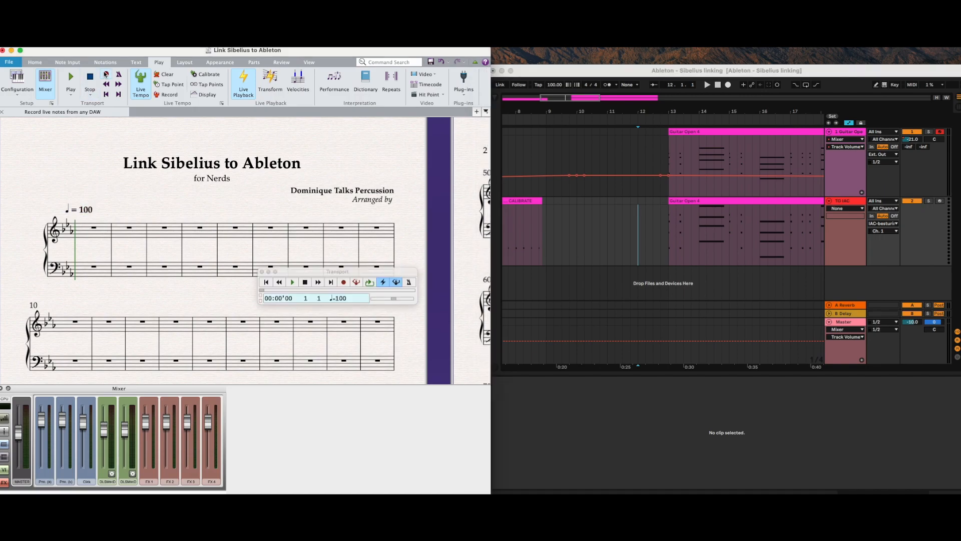
{"action": "mouse_move", "coordinate": [103, 72]}
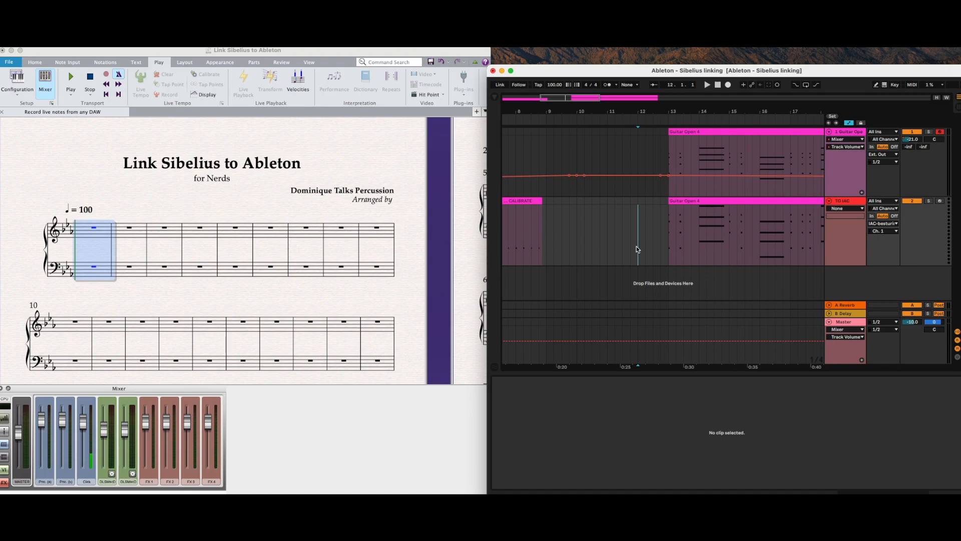
Start Ableton playback so the guitar clips record into the treble staff through bar 16
{"action": "left_click", "coordinate": [706, 84]}
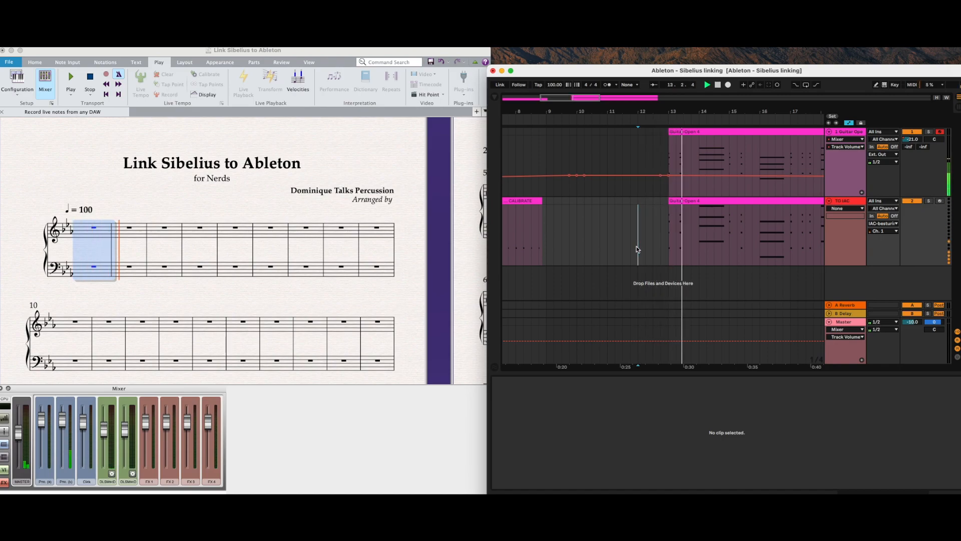
{"action": "left_click", "coordinate": [706, 84]}
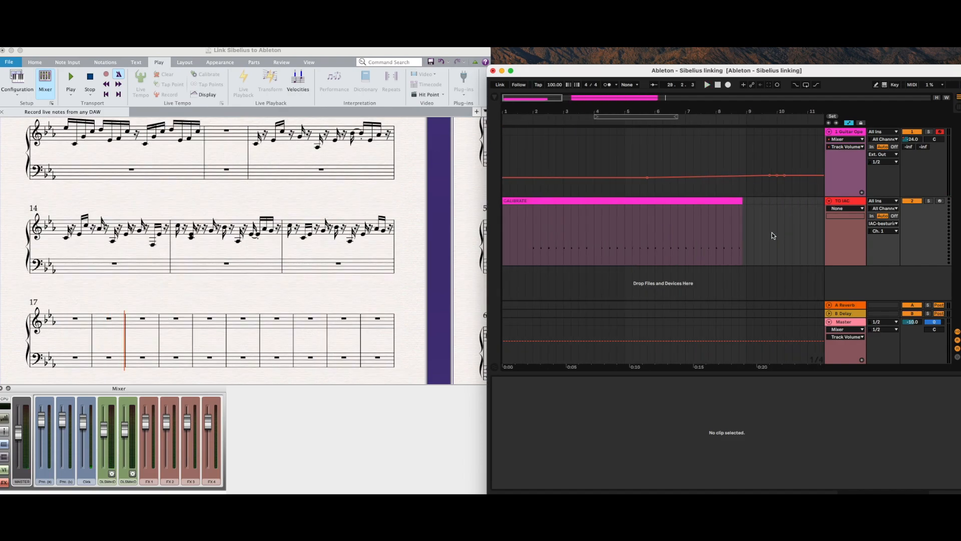
Stop the recording at bar 19 and select the captured guitar passage
{"action": "left_click", "coordinate": [243, 84]}
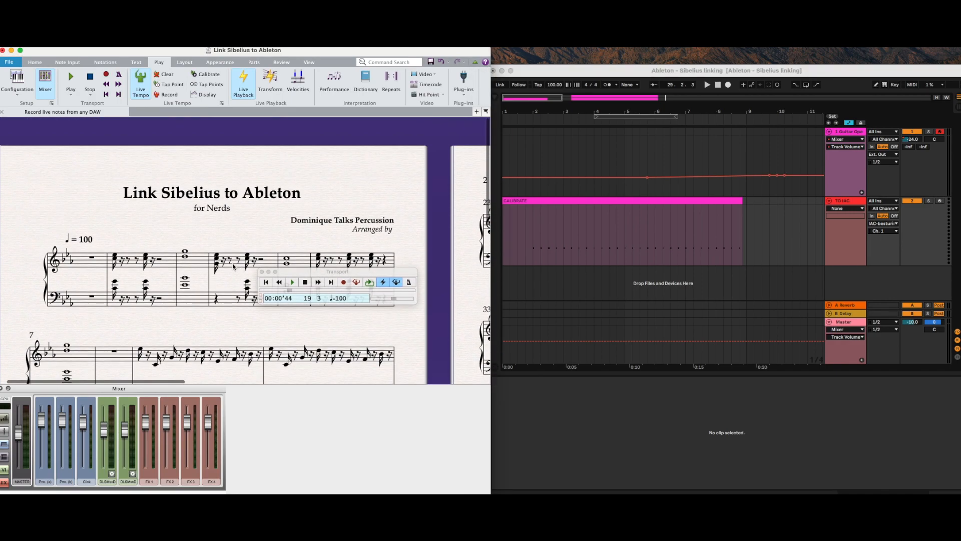
{"action": "left_click", "coordinate": [92, 257]}
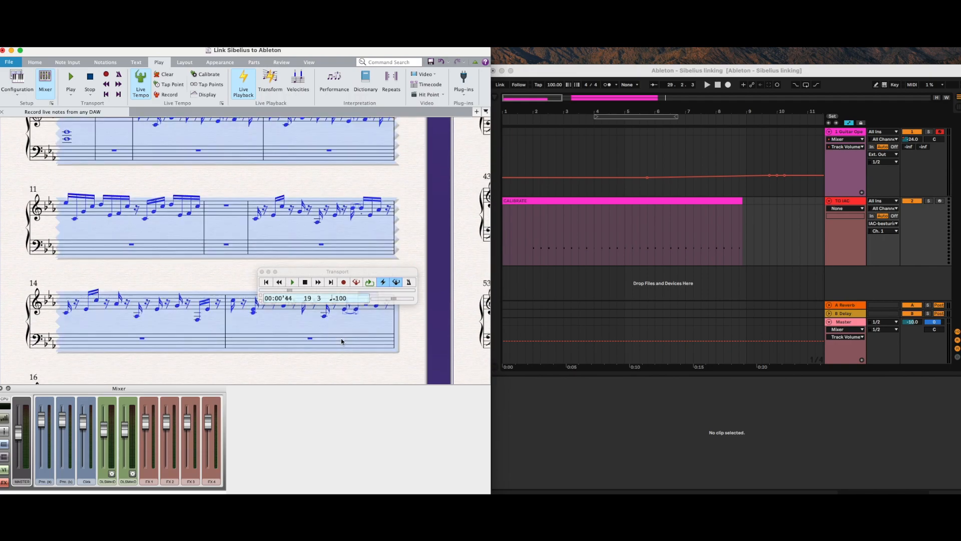
Clear the recorded notes back to rests and reset Ableton's start before bar 13
{"action": "scroll", "scroll_direction": "down", "scroll_amount": 3}
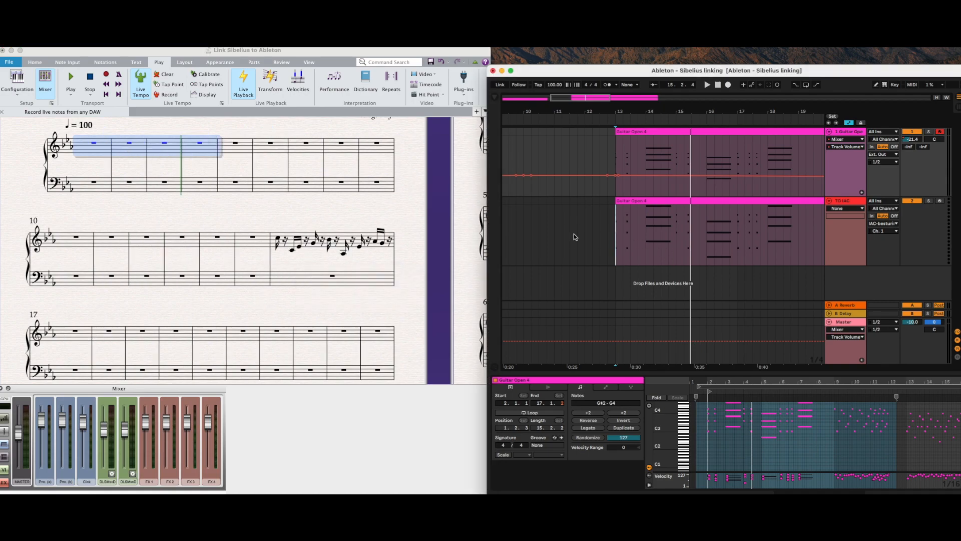
{"action": "left_click", "coordinate": [583, 231]}
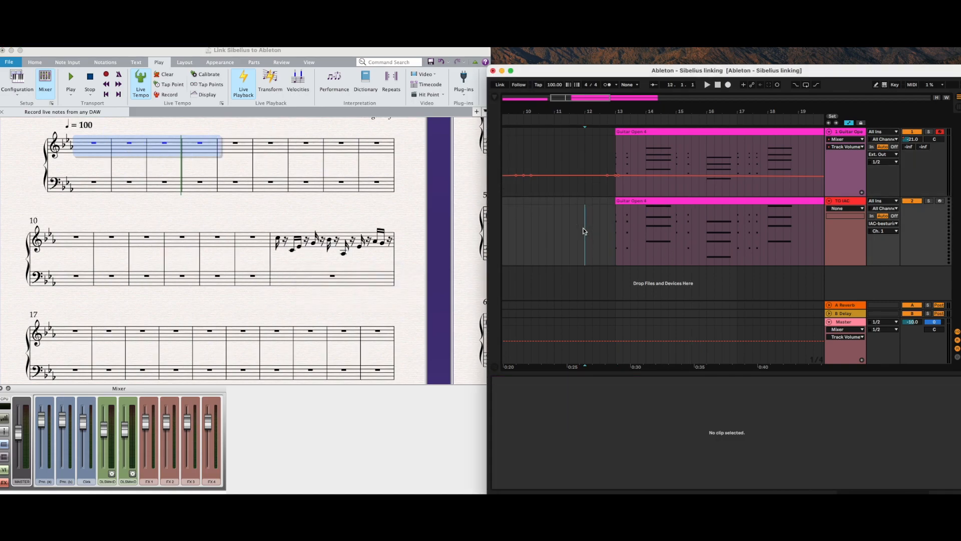